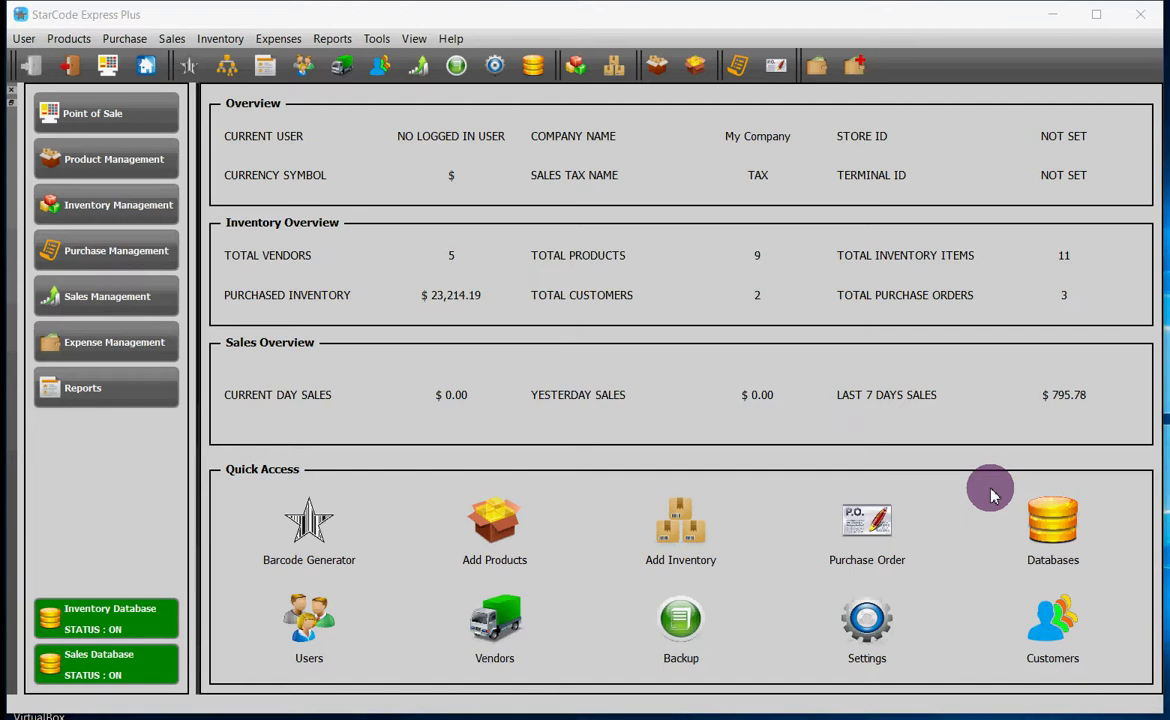
mouse_move(518, 498)
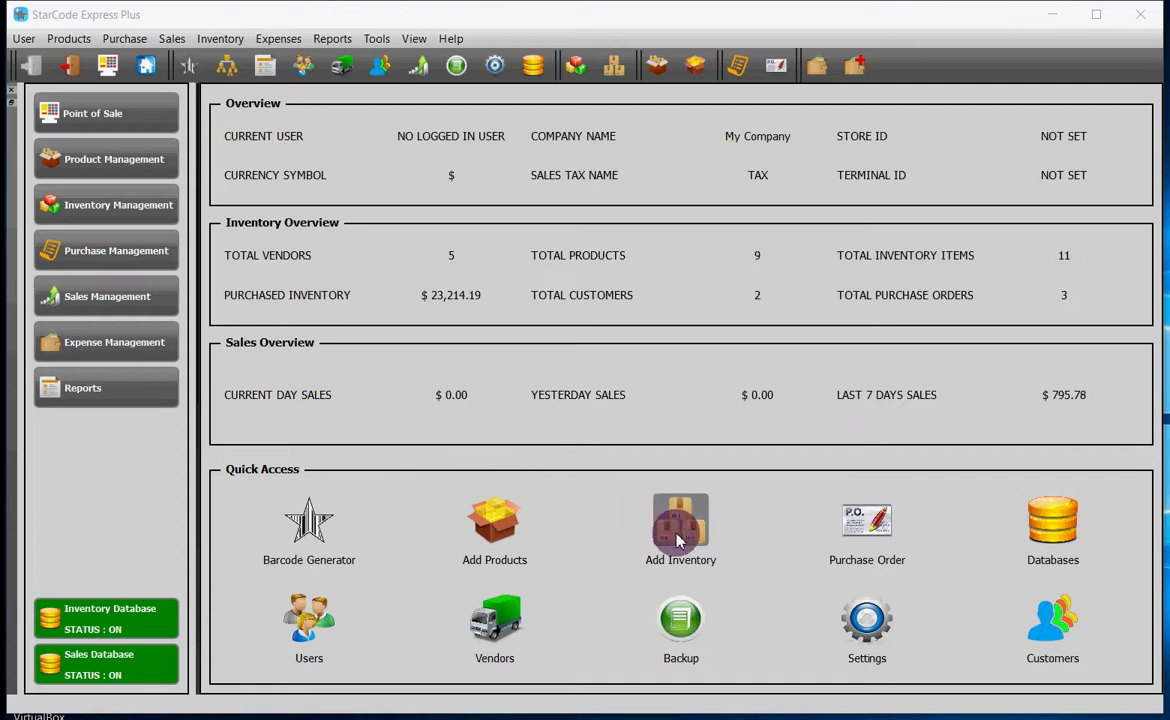
- Open the Edit Inventory form from the dashboard's Add Inventory quick-access button
click(680, 521)
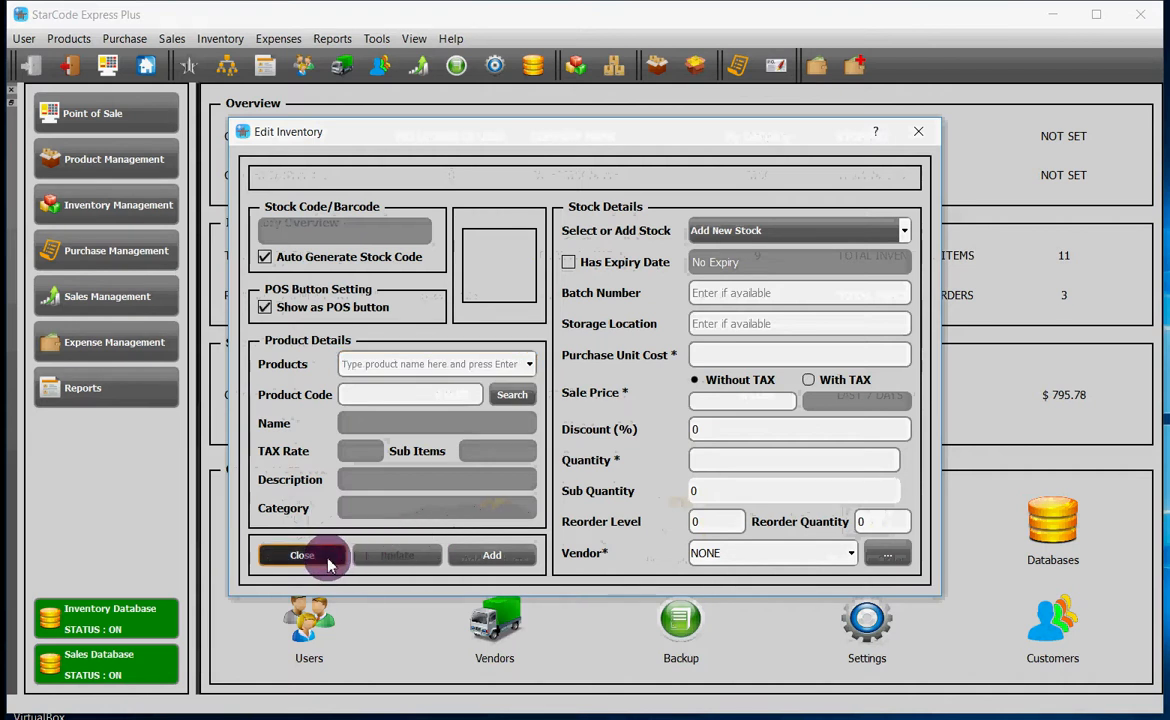
- Close the Edit Inventory form and browse the toolbar and Inventory menu without choosing anything
click(301, 555)
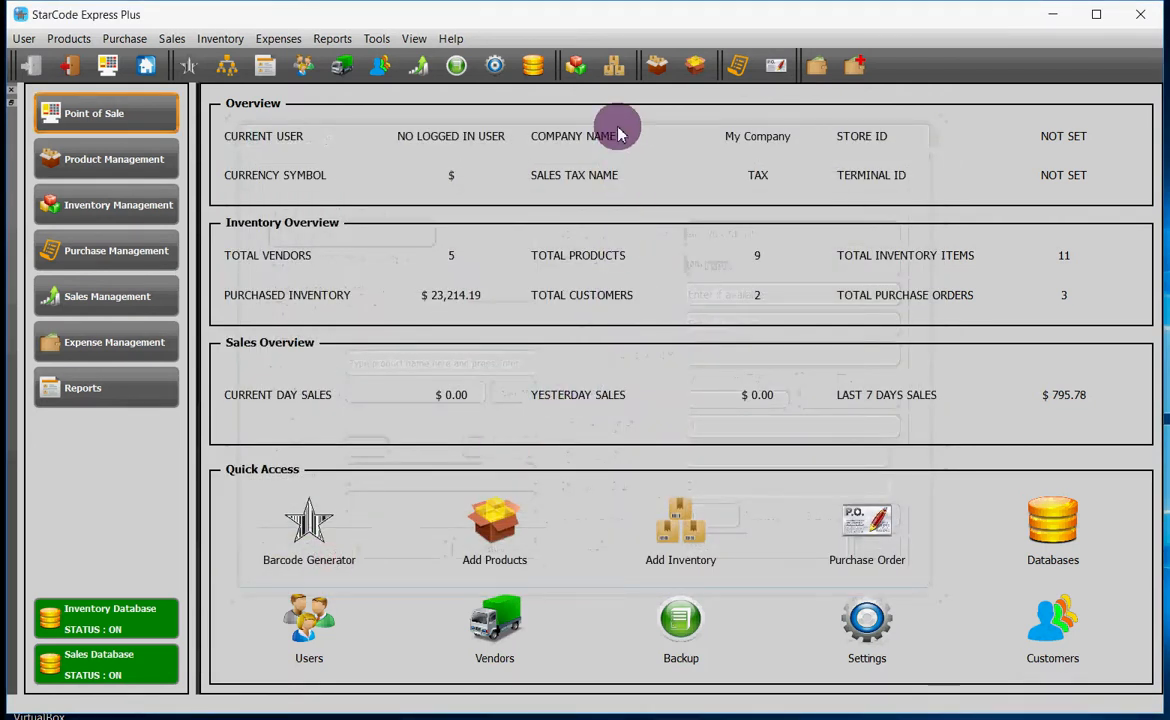
mouse_move(609, 66)
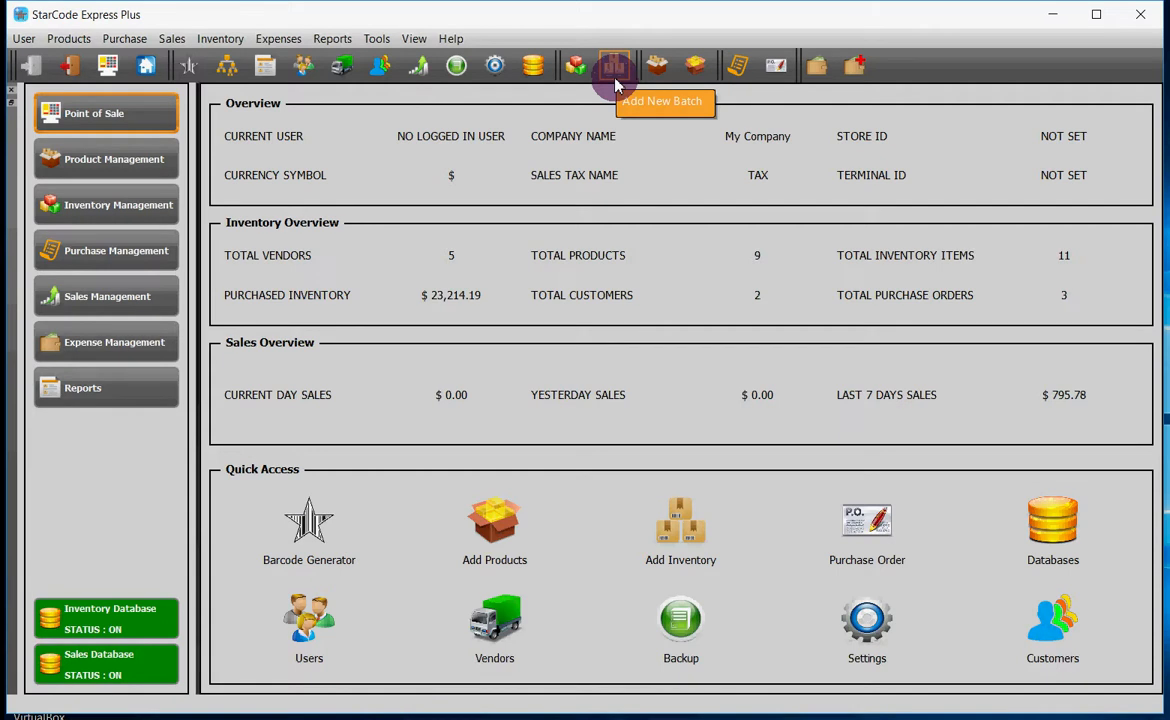
click(615, 64)
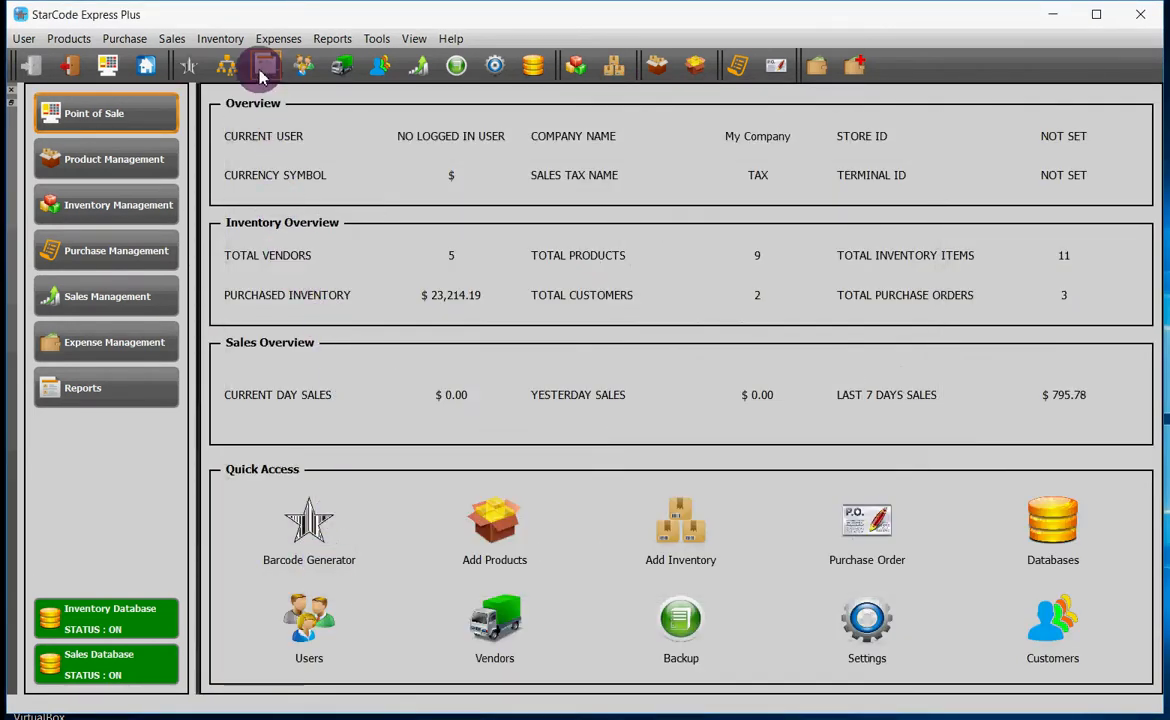
click(219, 38)
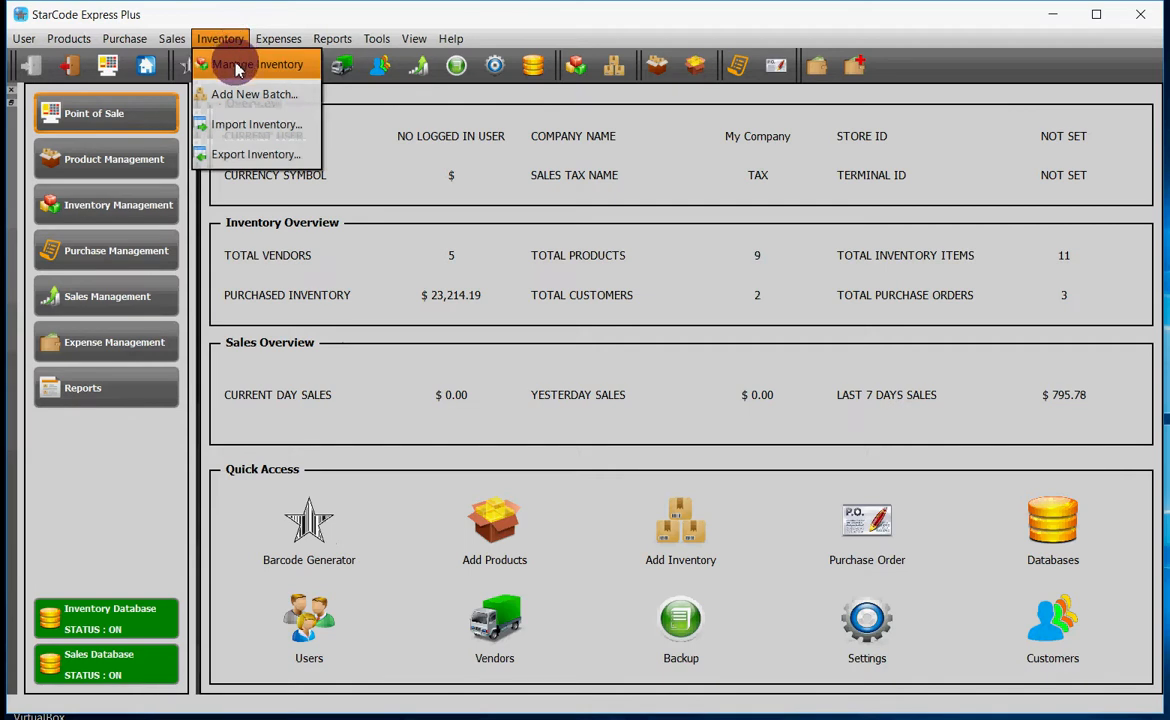
mouse_move(253, 124)
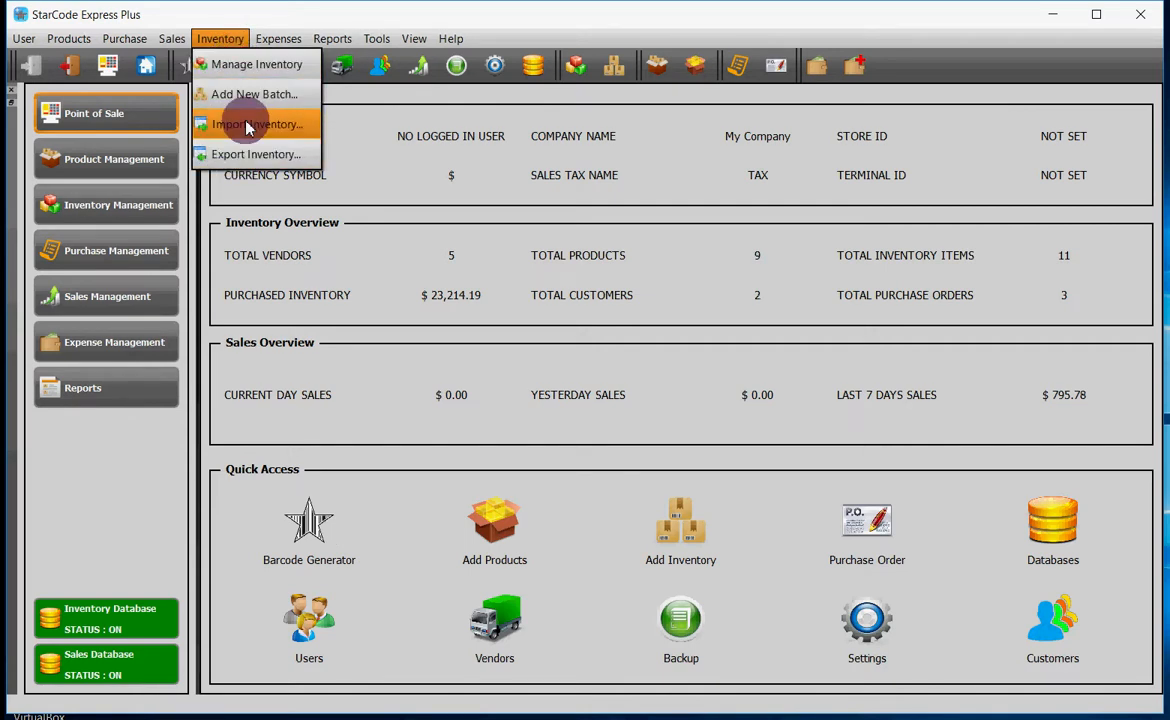
mouse_move(254, 93)
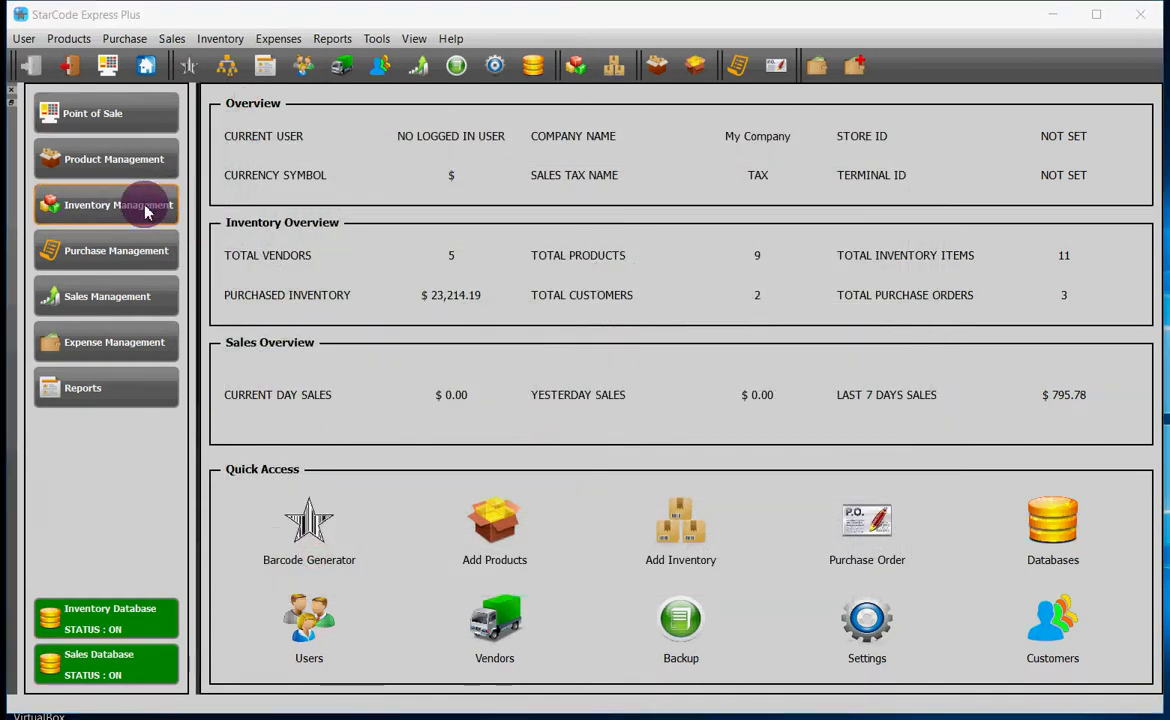
- From the Inventory Management table, start a new stock entry with Auto Generate Stock Code on
click(118, 204)
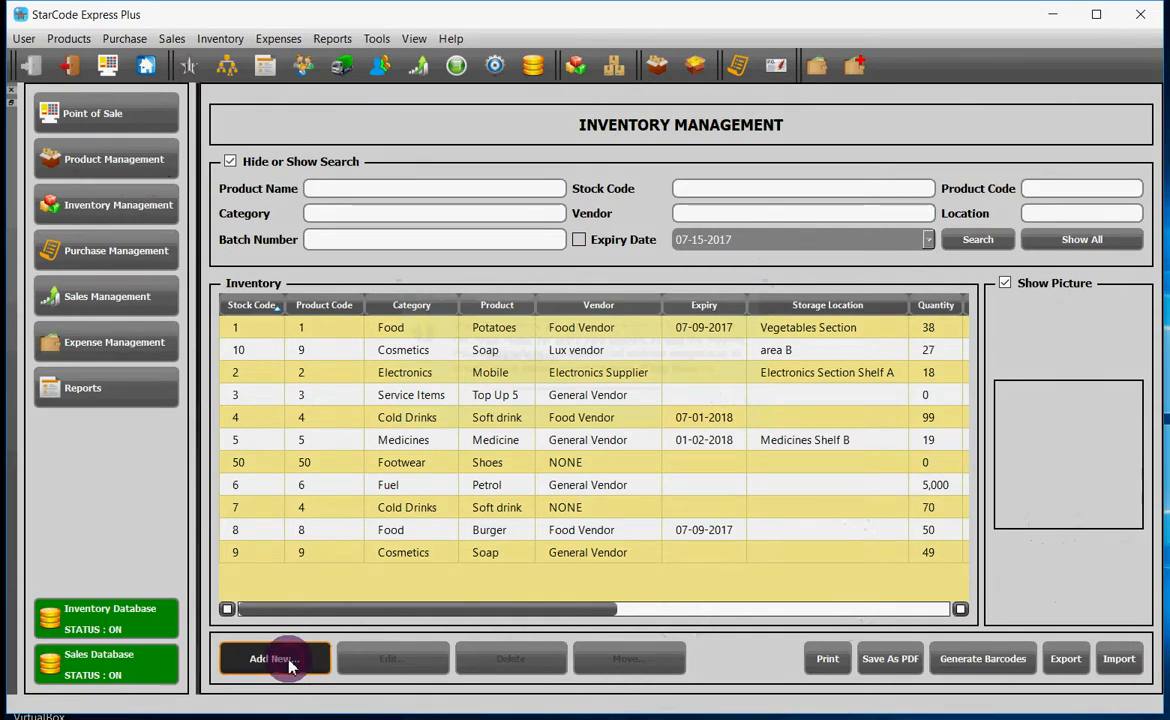
click(274, 658)
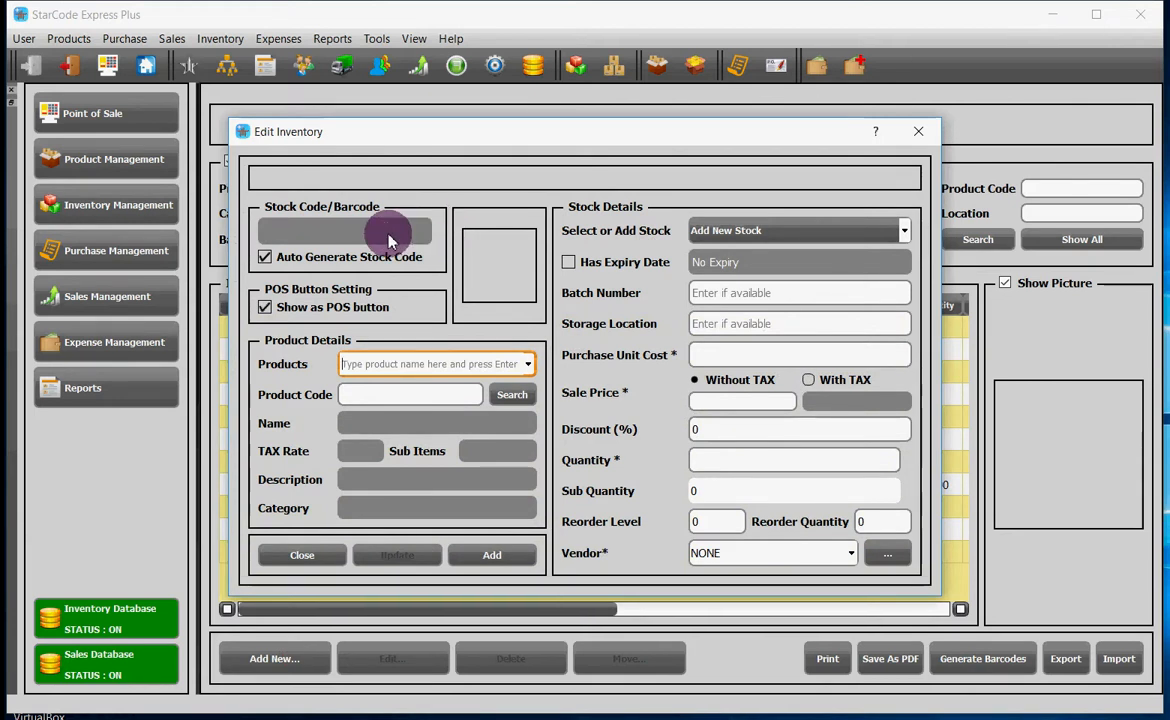
mouse_move(338, 262)
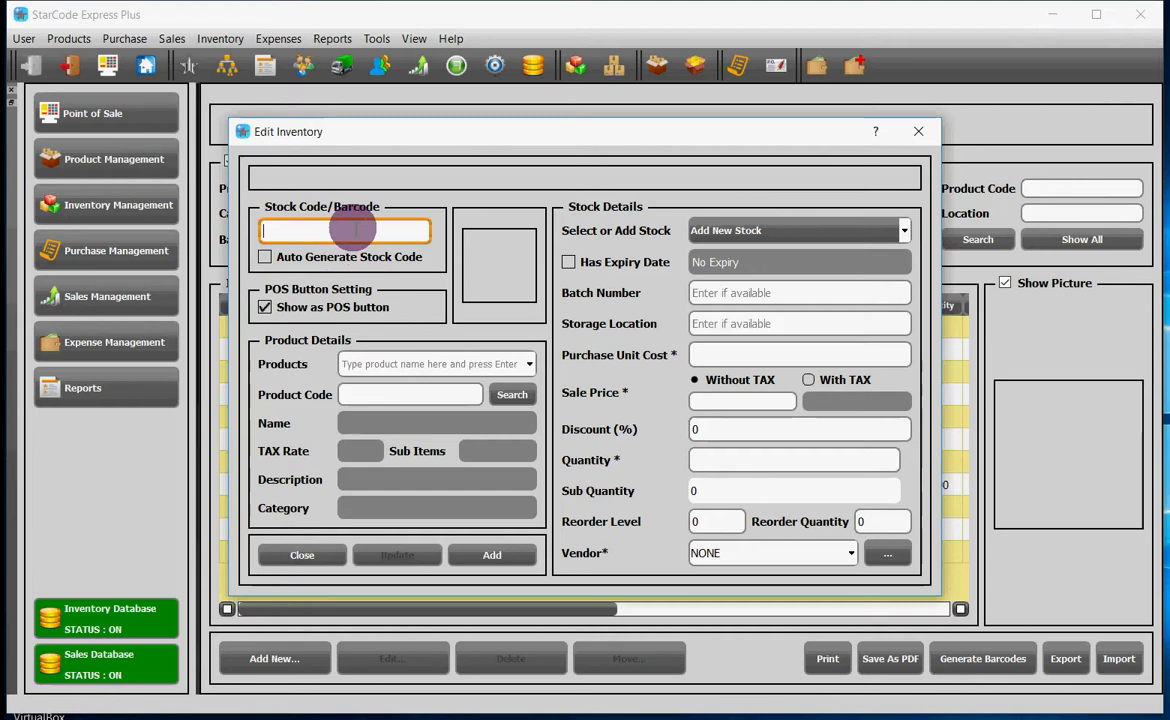
mouse_move(345, 231)
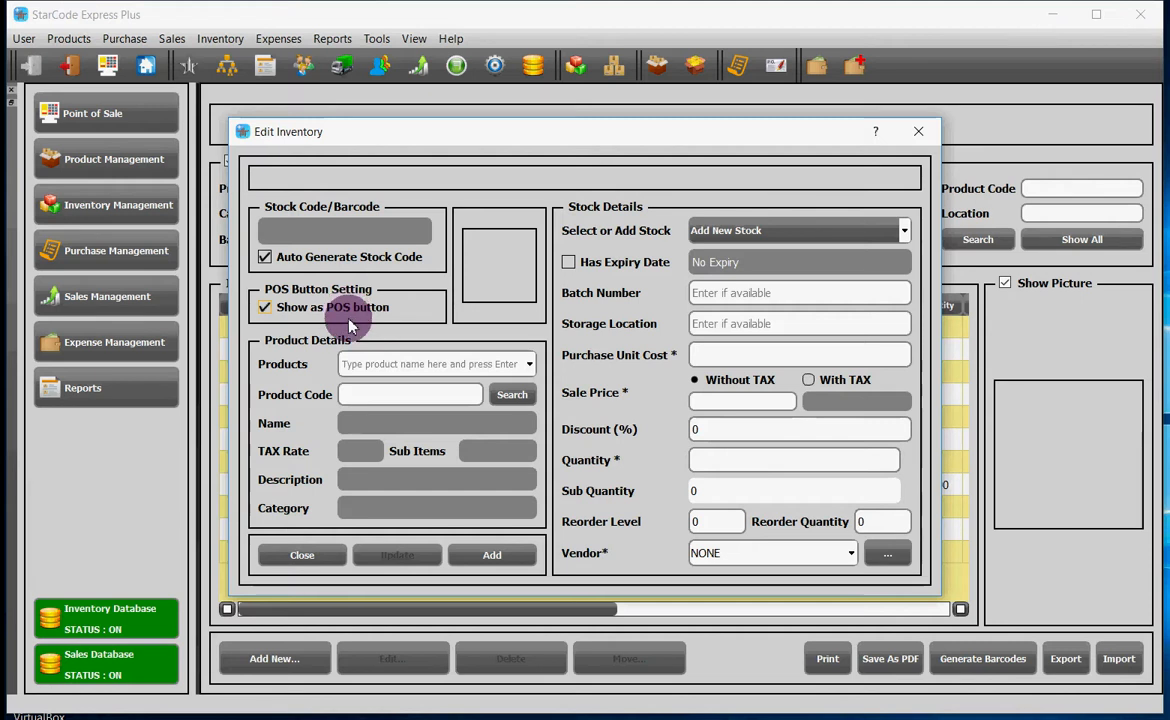
click(430, 364)
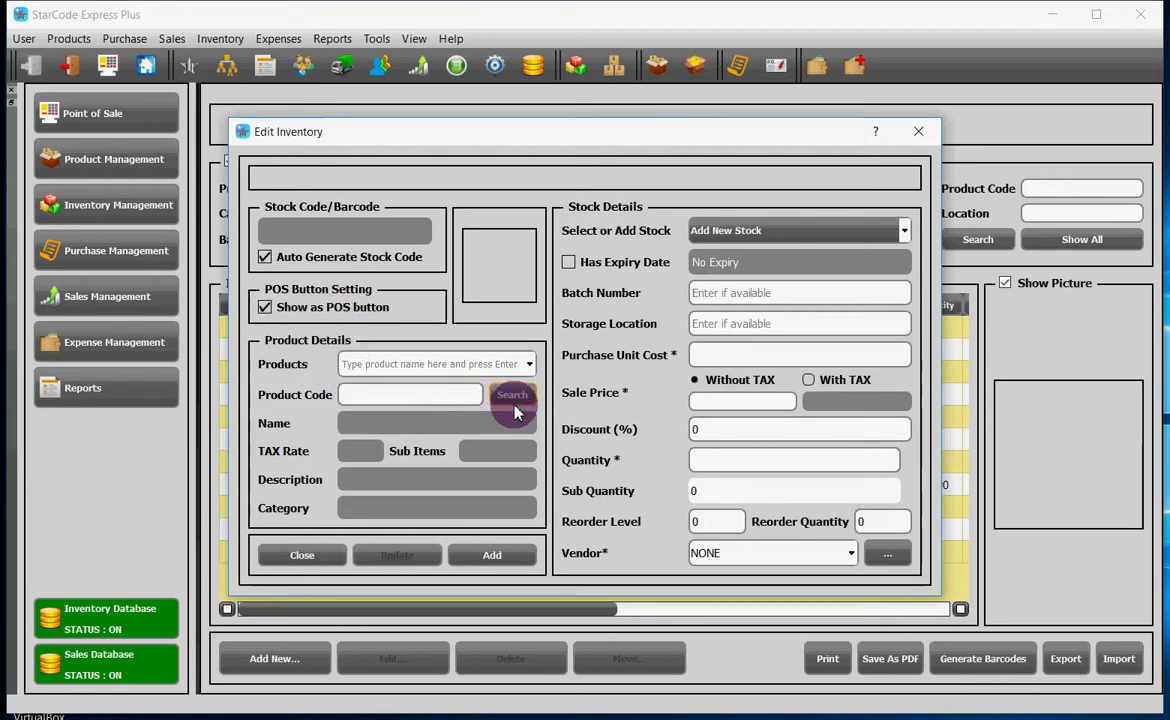
- Load Shoes (product code 50, Footwear) into the stock entry, leaving no expiry date
click(512, 394)
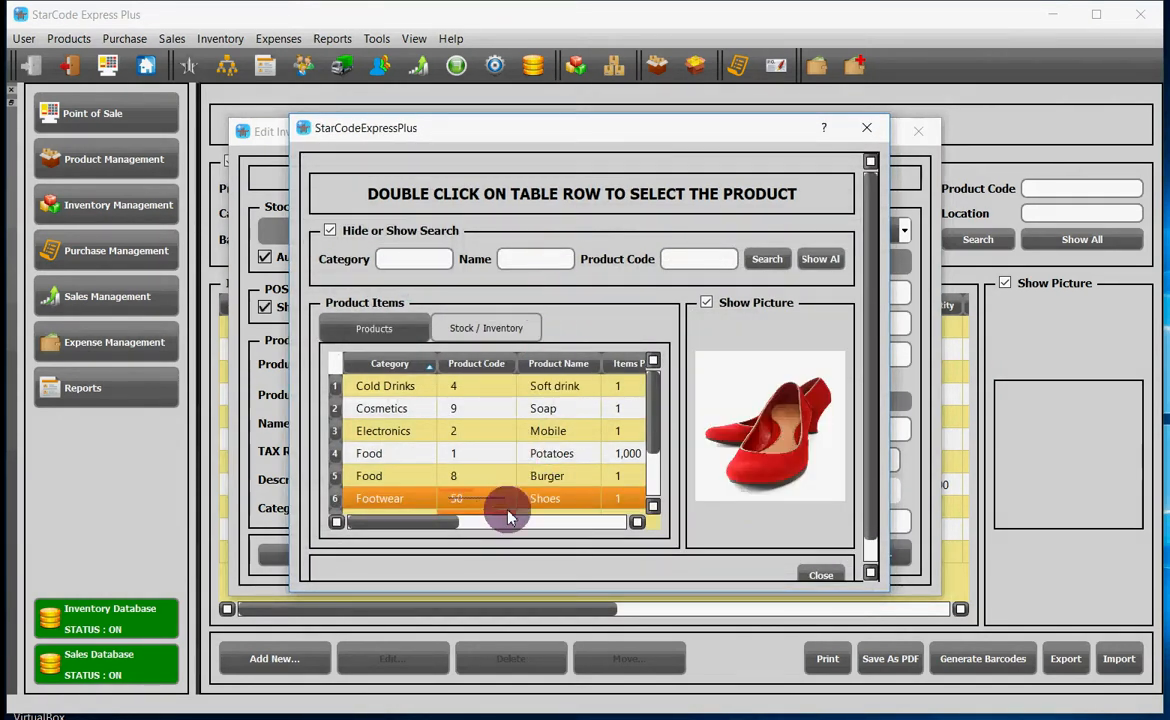
double_click(508, 498)
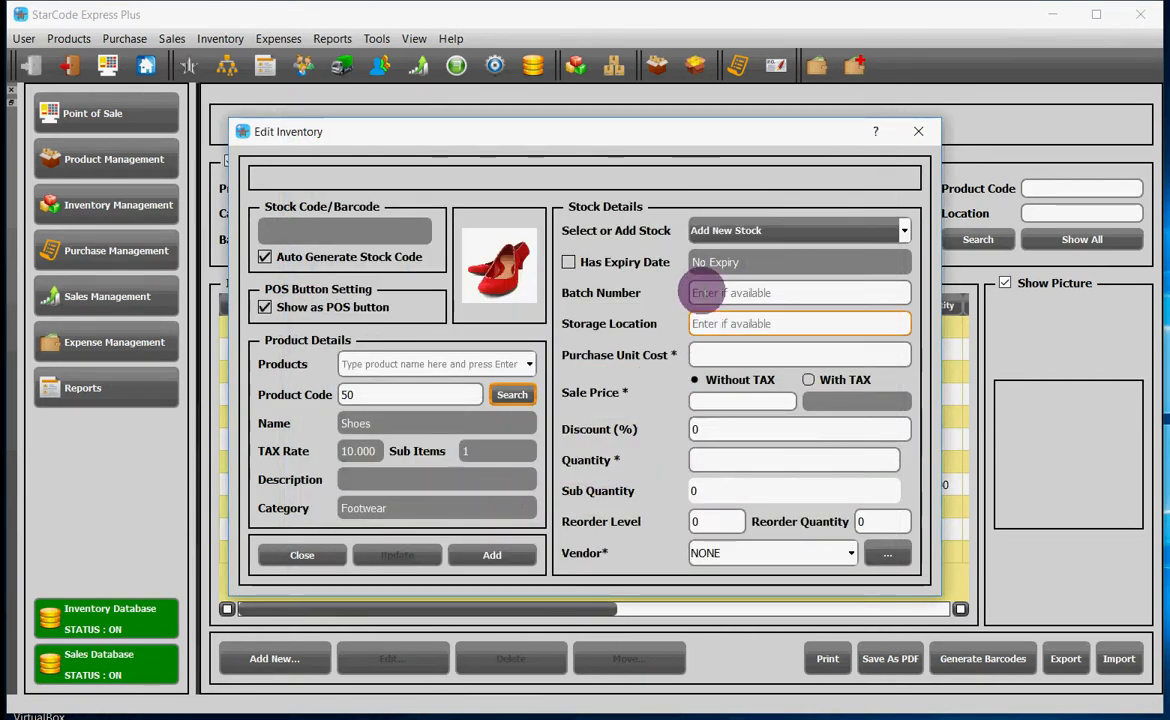
click(797, 230)
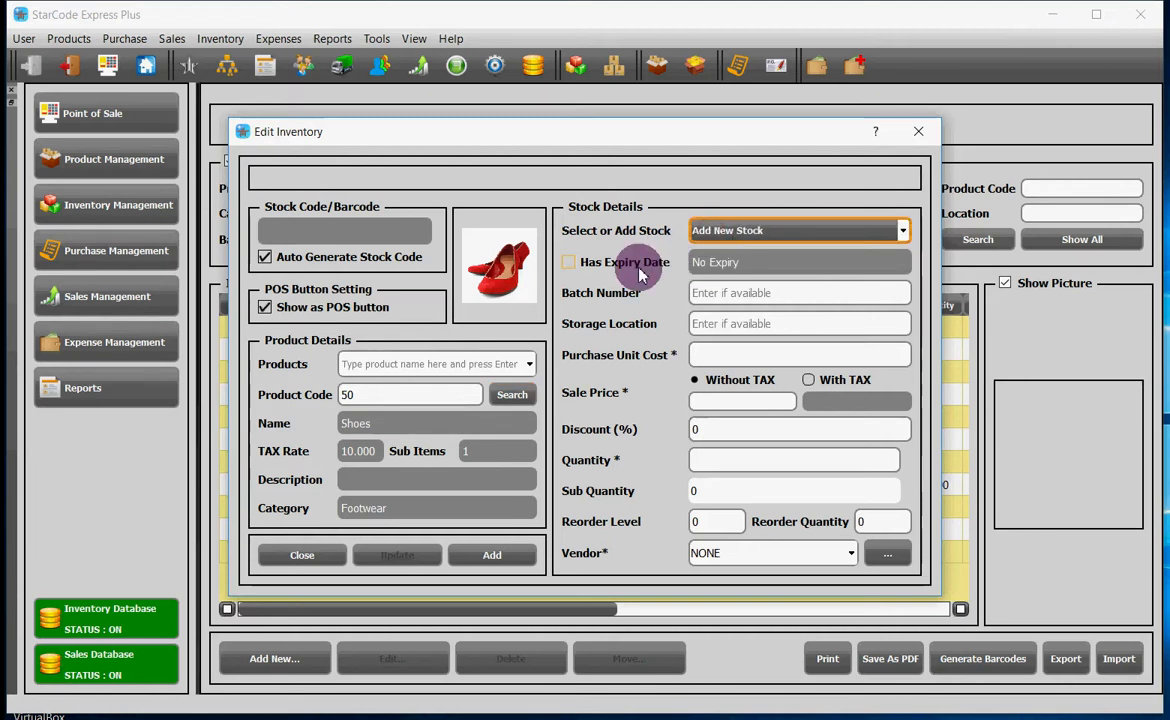
click(568, 262)
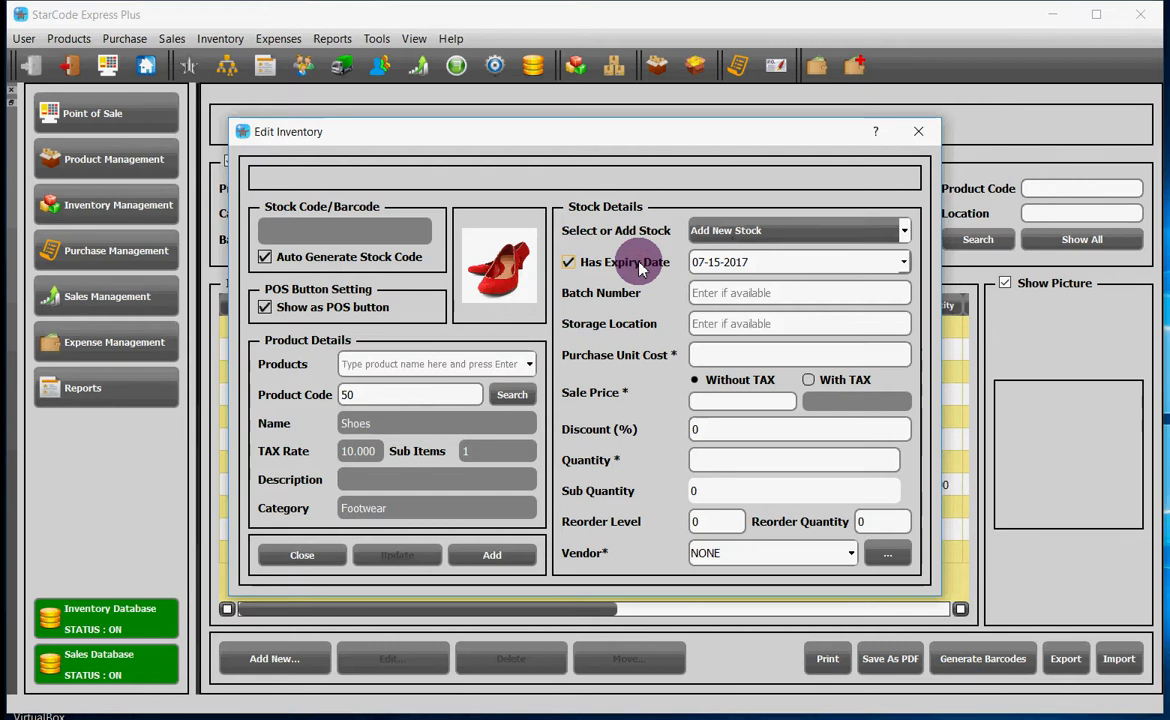
click(567, 262)
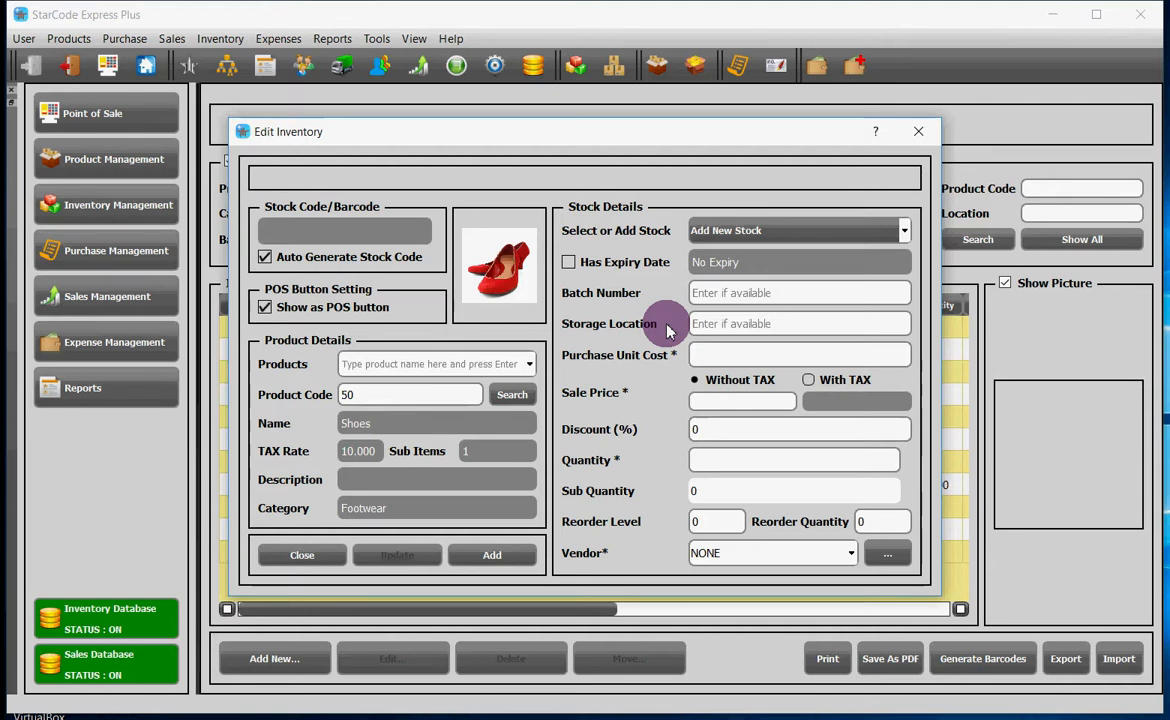
- Enter purchase unit cost 30, sale price 60 without tax, and quantity 5
click(799, 355)
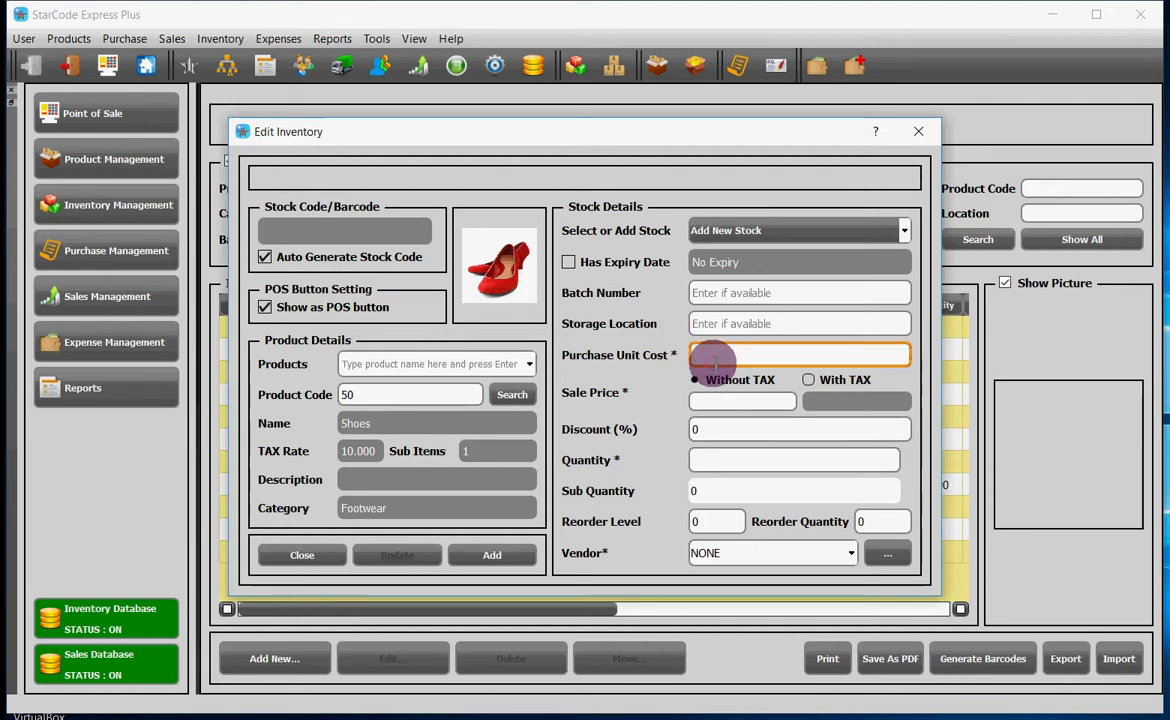
text(30)
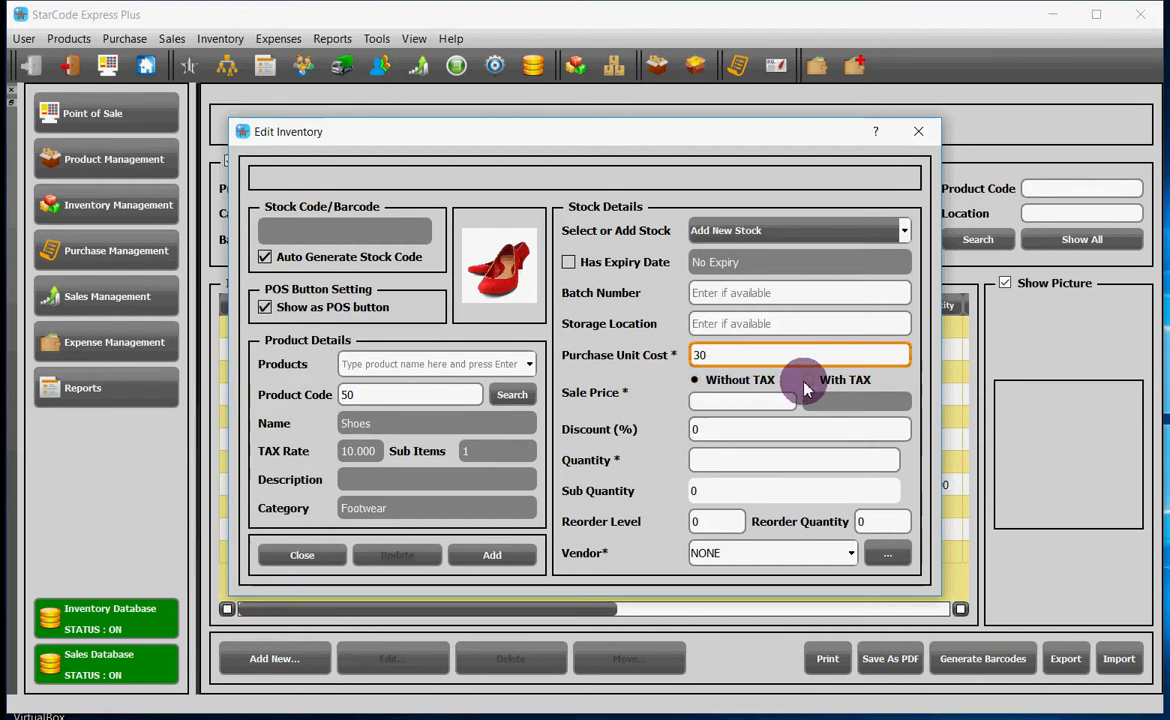
click(694, 380)
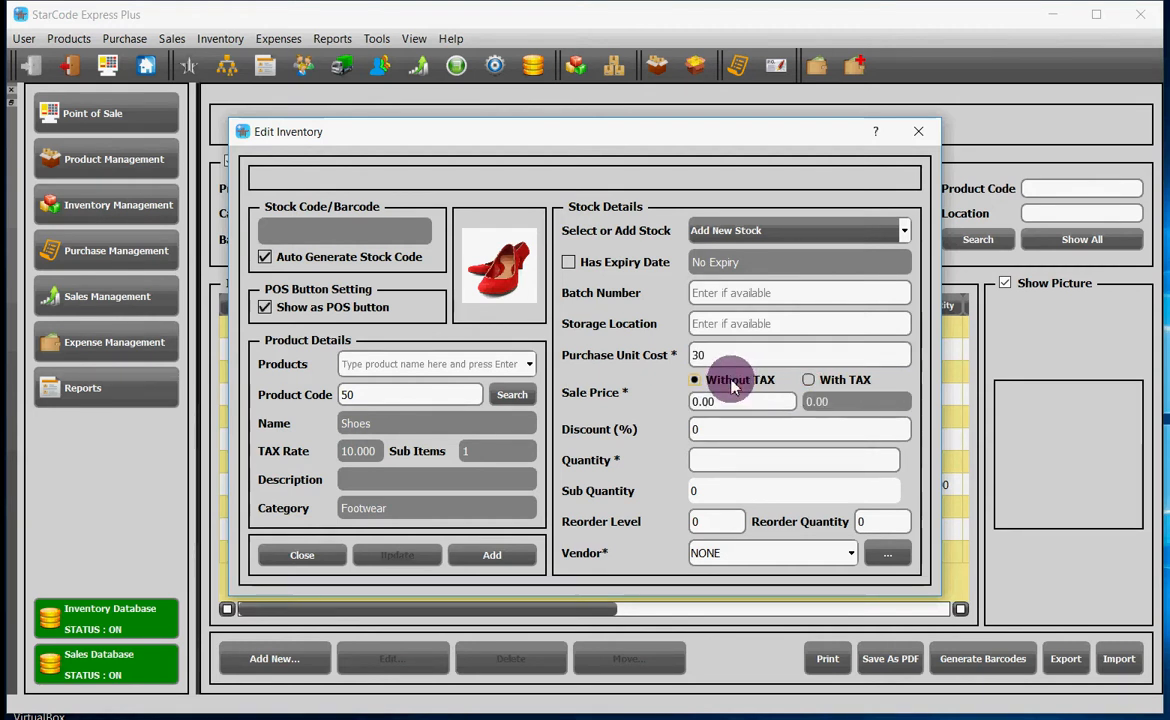
click(722, 401)
text(60)
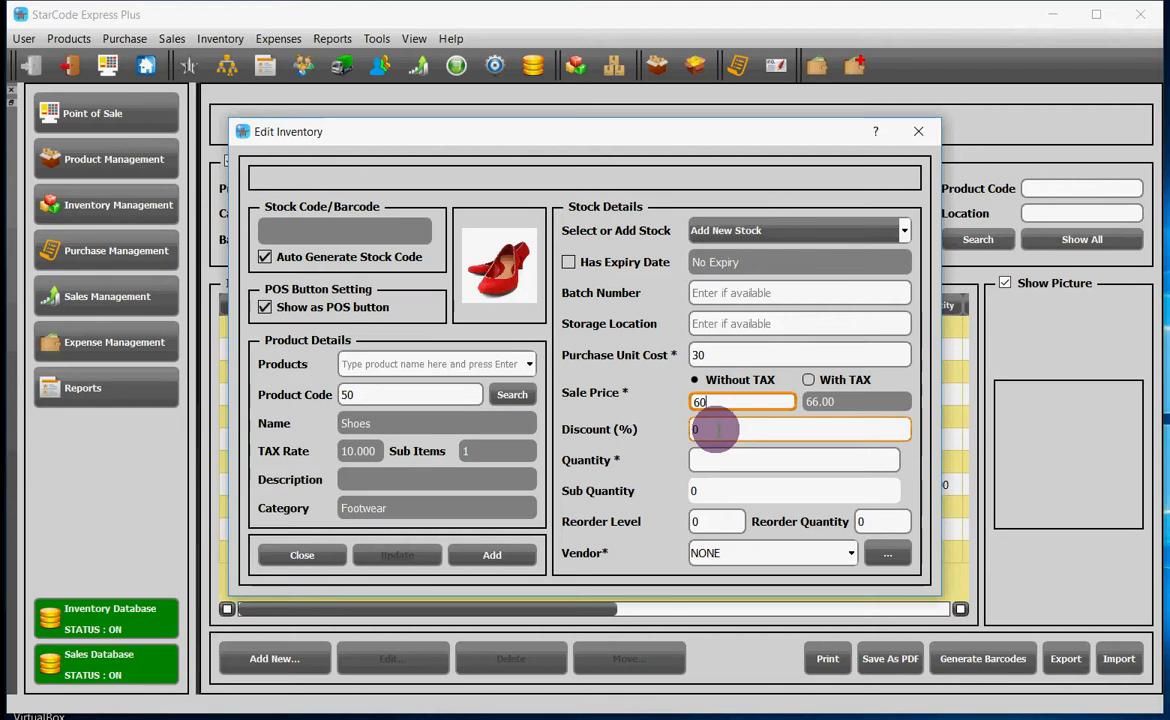
click(794, 460)
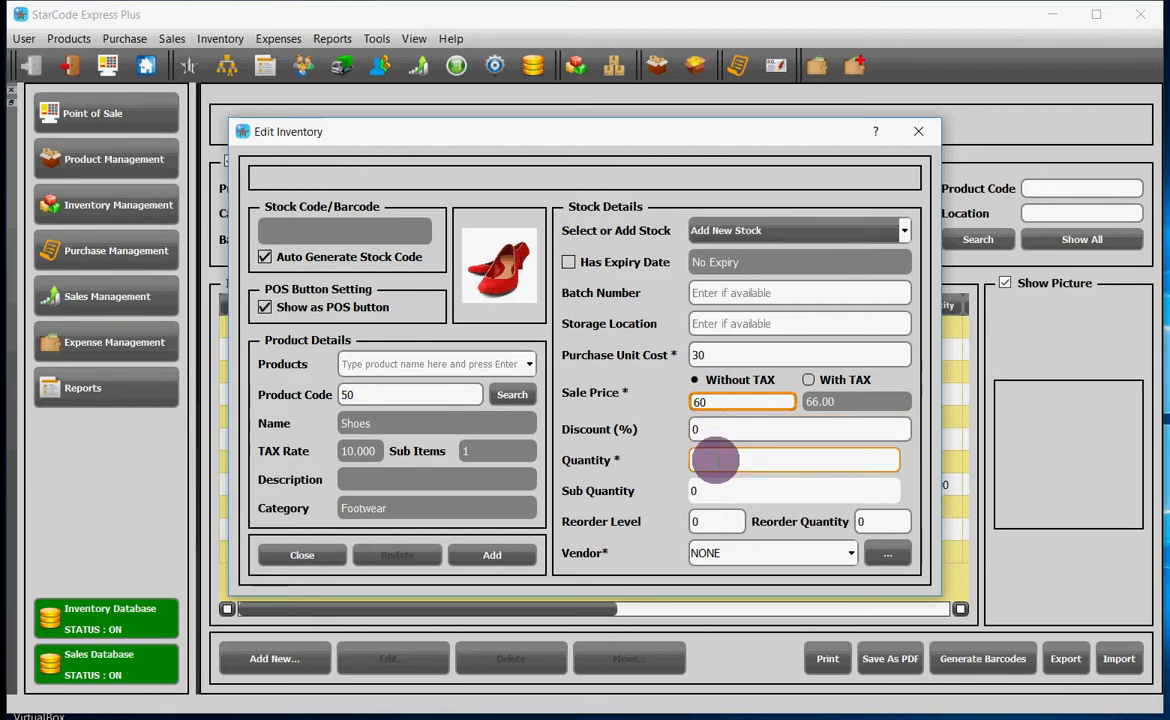
text(5)
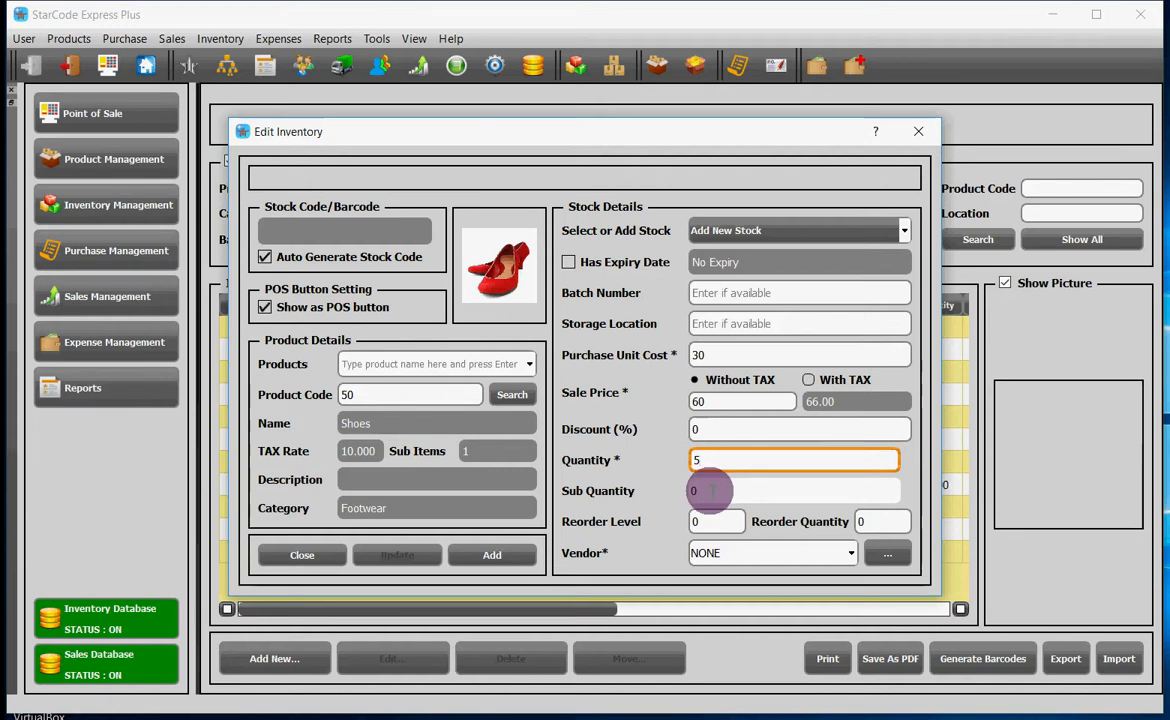
mouse_move(707, 522)
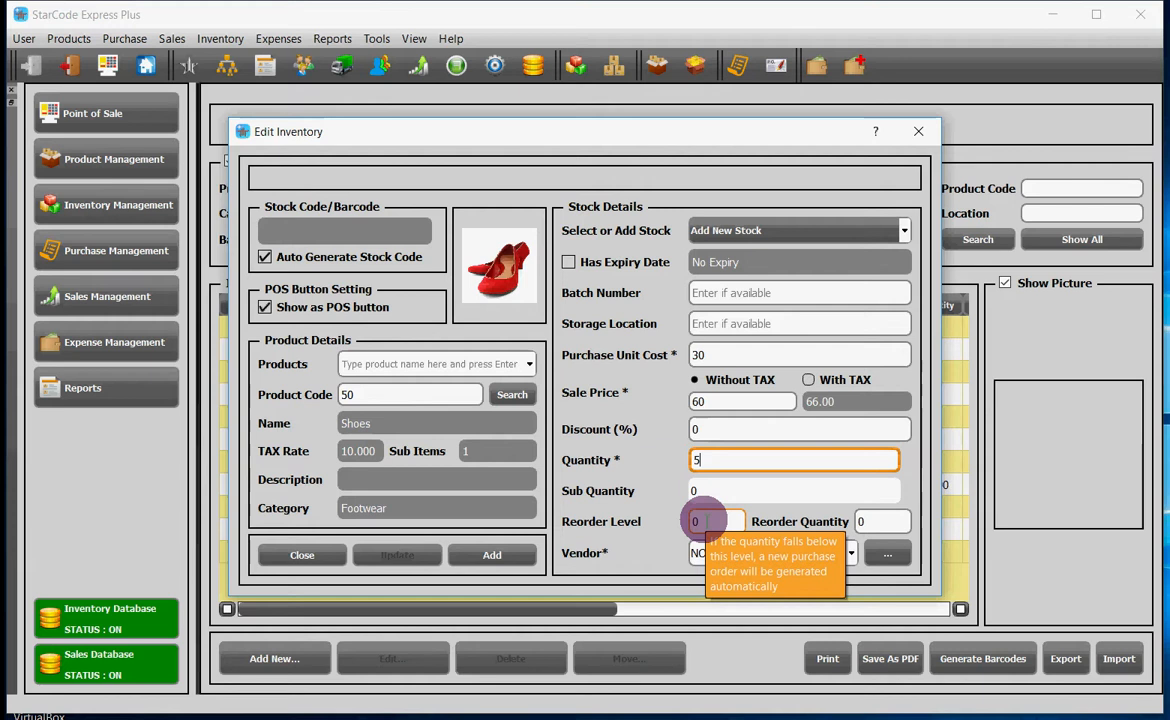
mouse_move(842, 539)
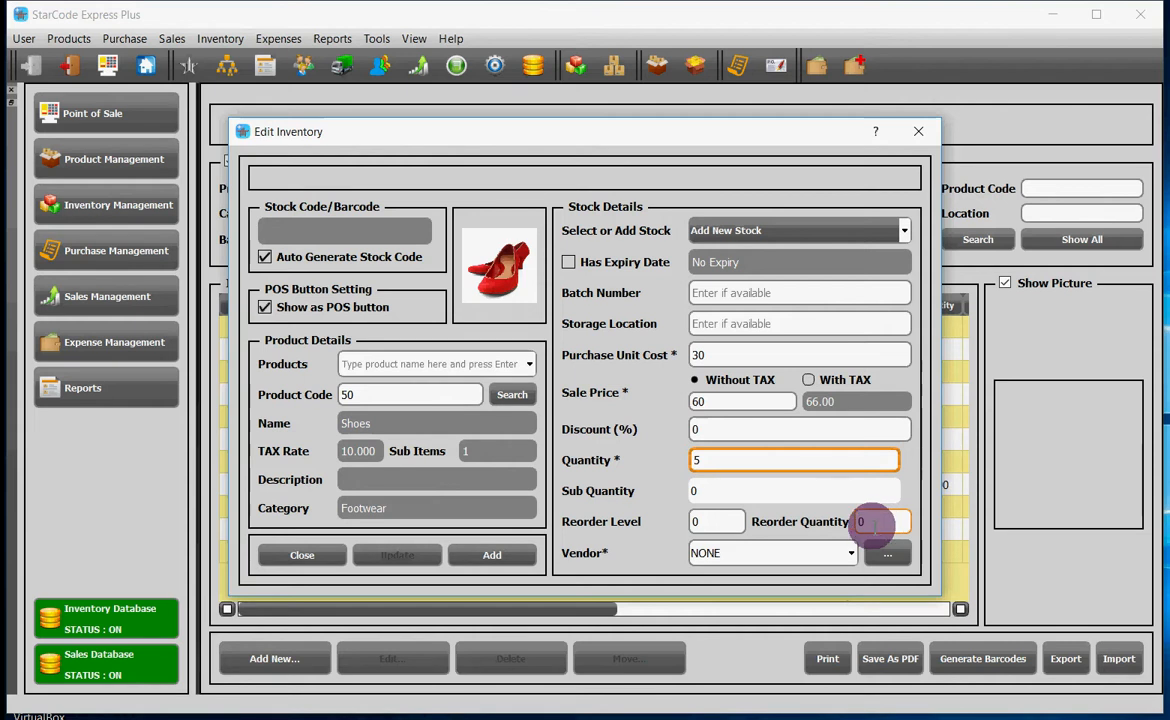
- Keep the vendor as NONE, opening and closing Manage Vendors without changes
click(848, 553)
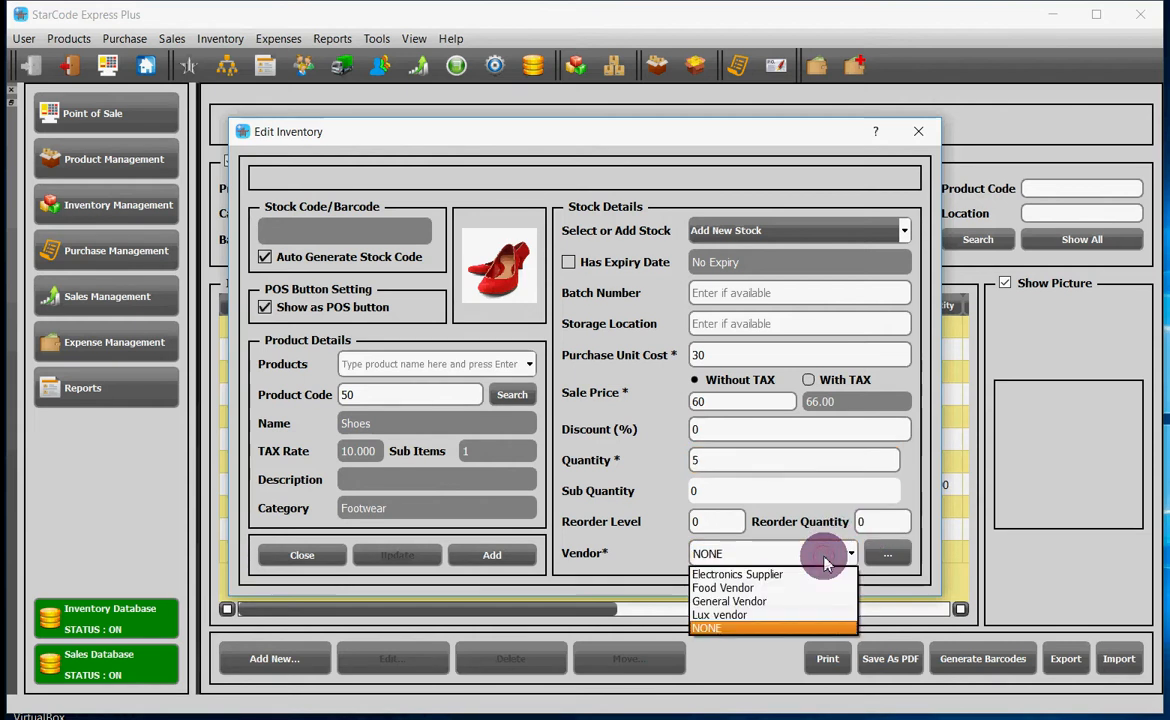
mouse_move(835, 568)
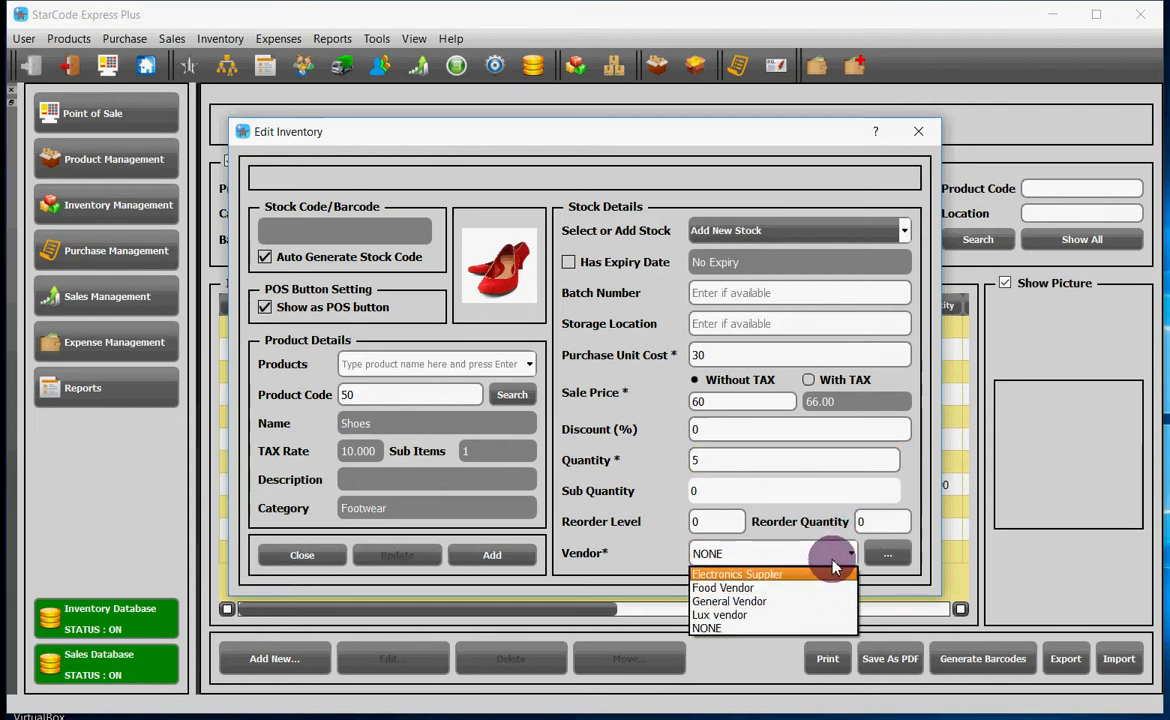
click(888, 553)
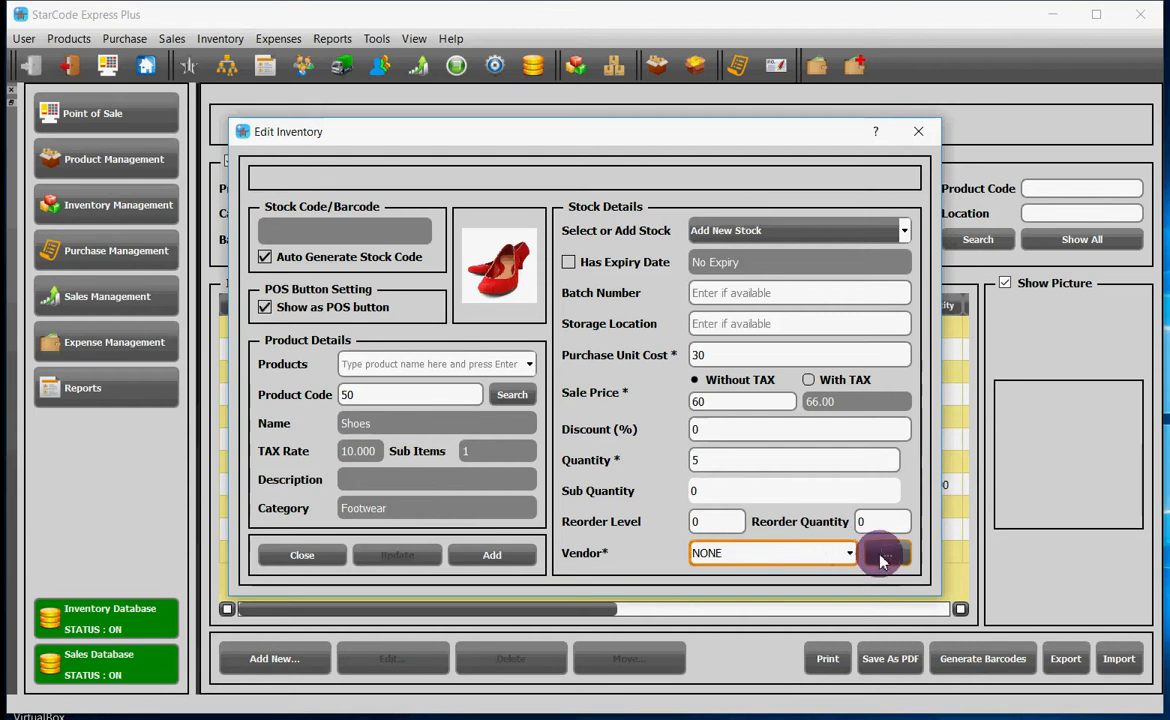
click(882, 553)
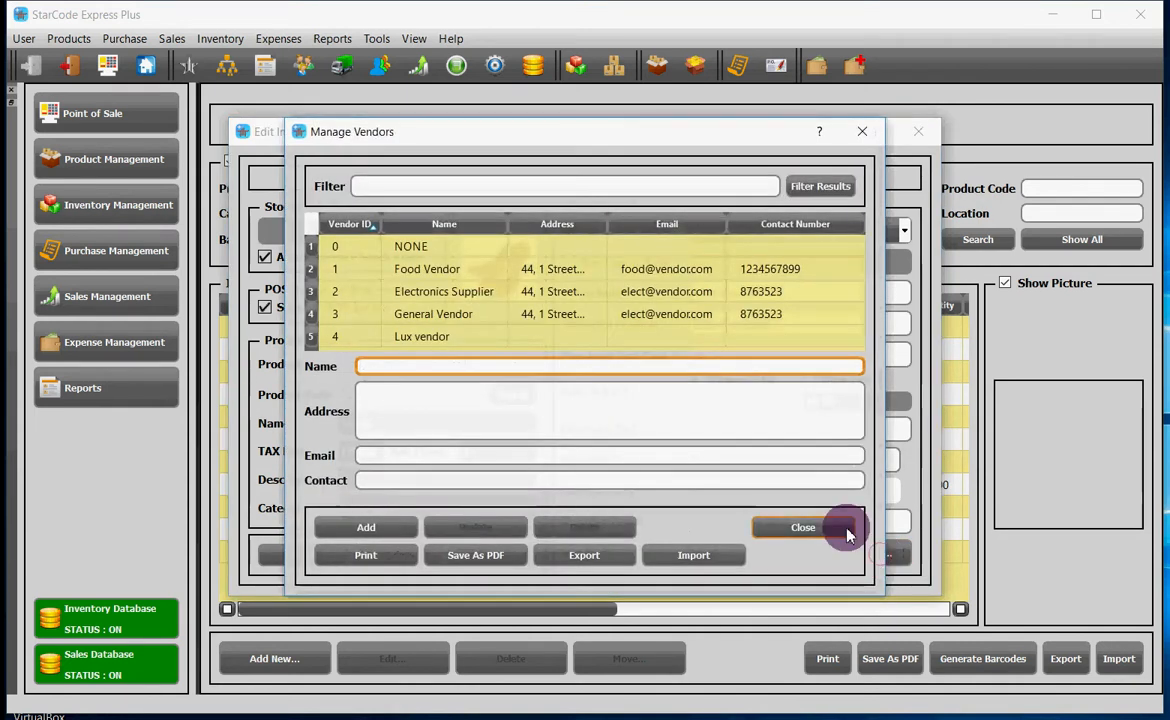
click(802, 527)
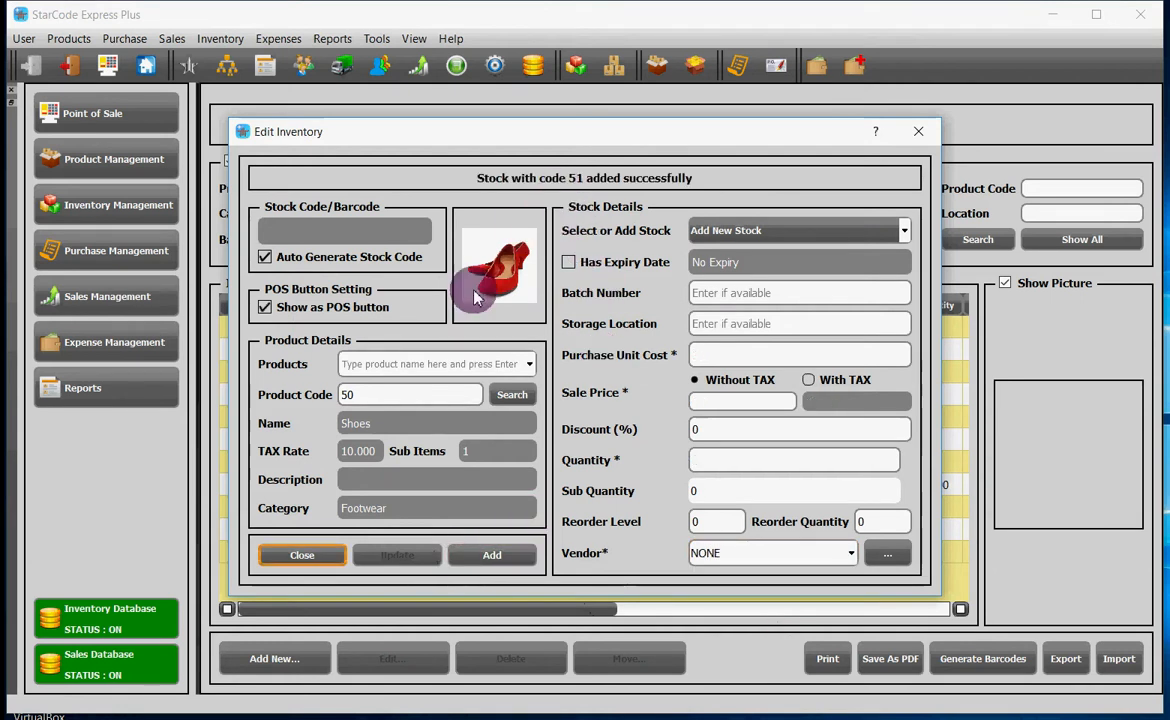
- Close the stock form and select Shoes rows 50 and 51 in the inventory table
click(301, 554)
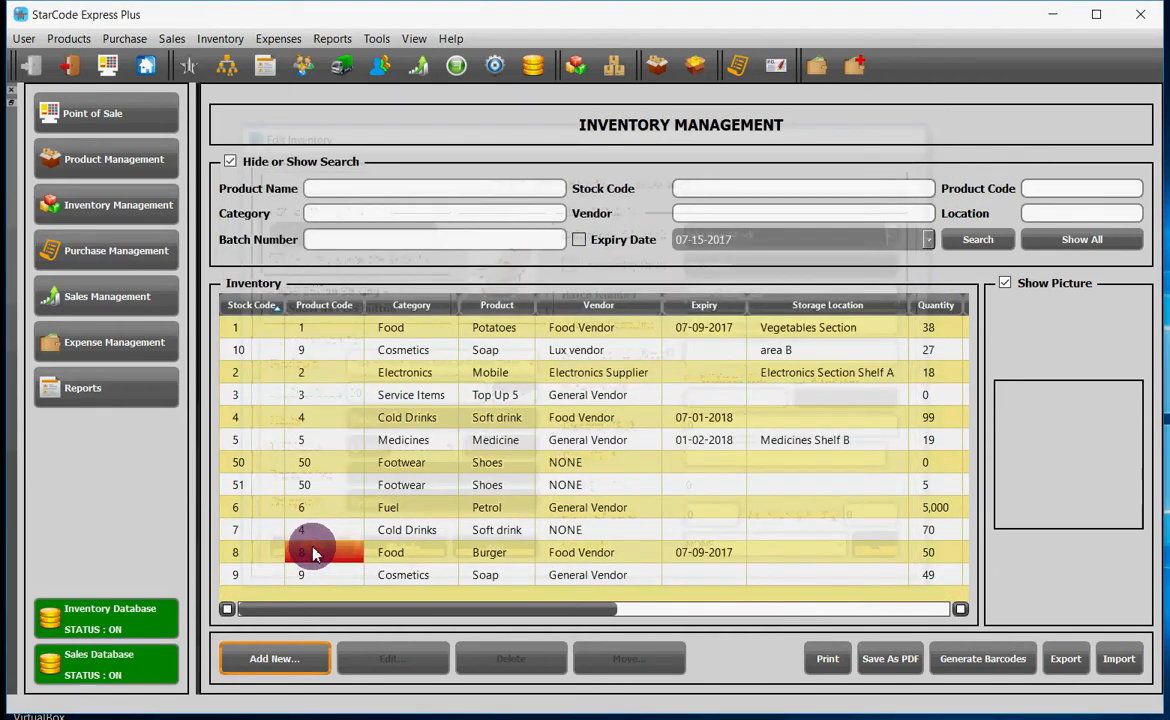
click(357, 462)
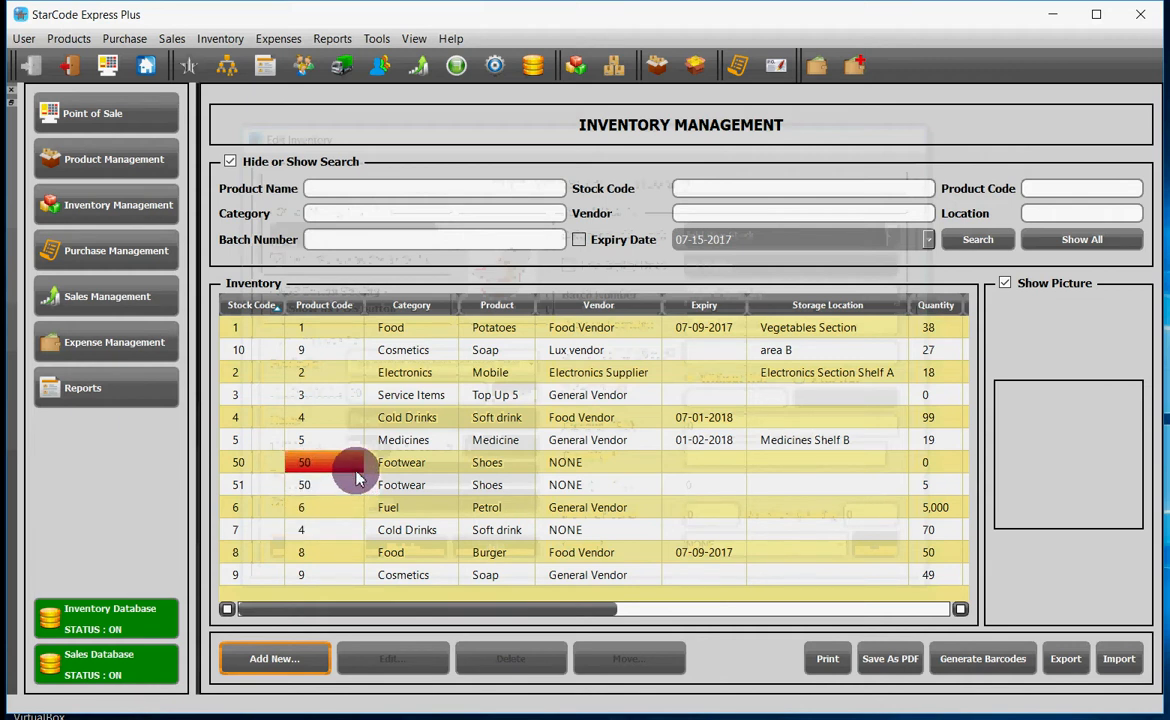
click(352, 485)
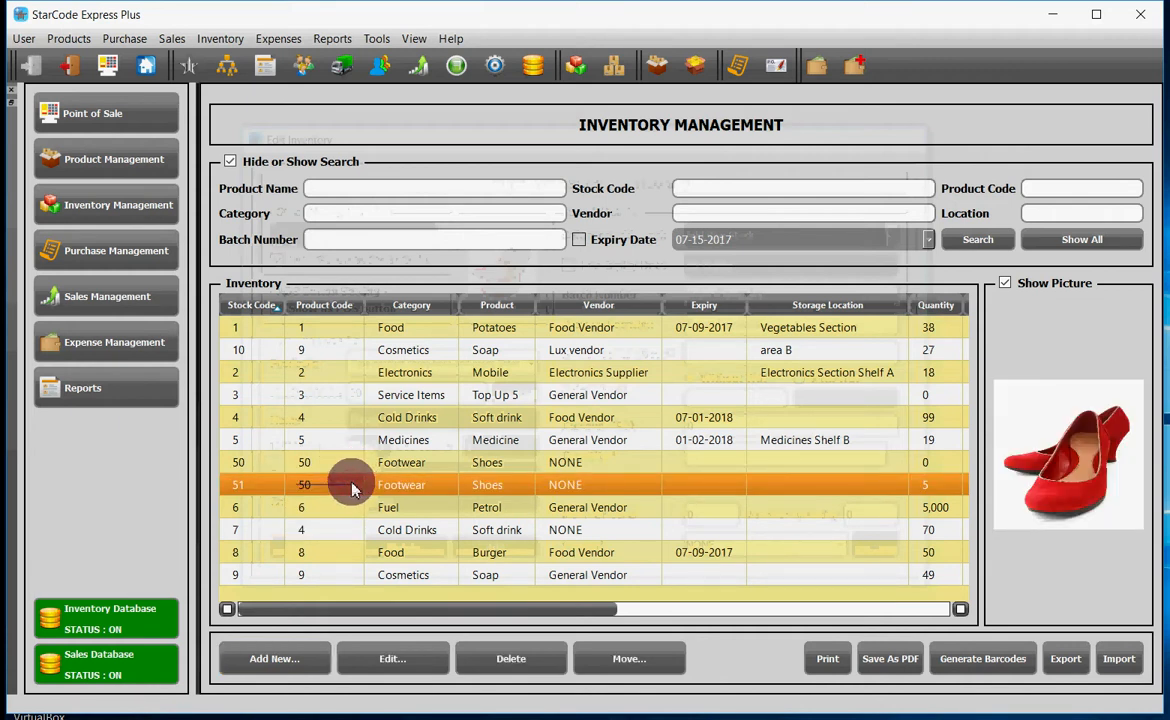